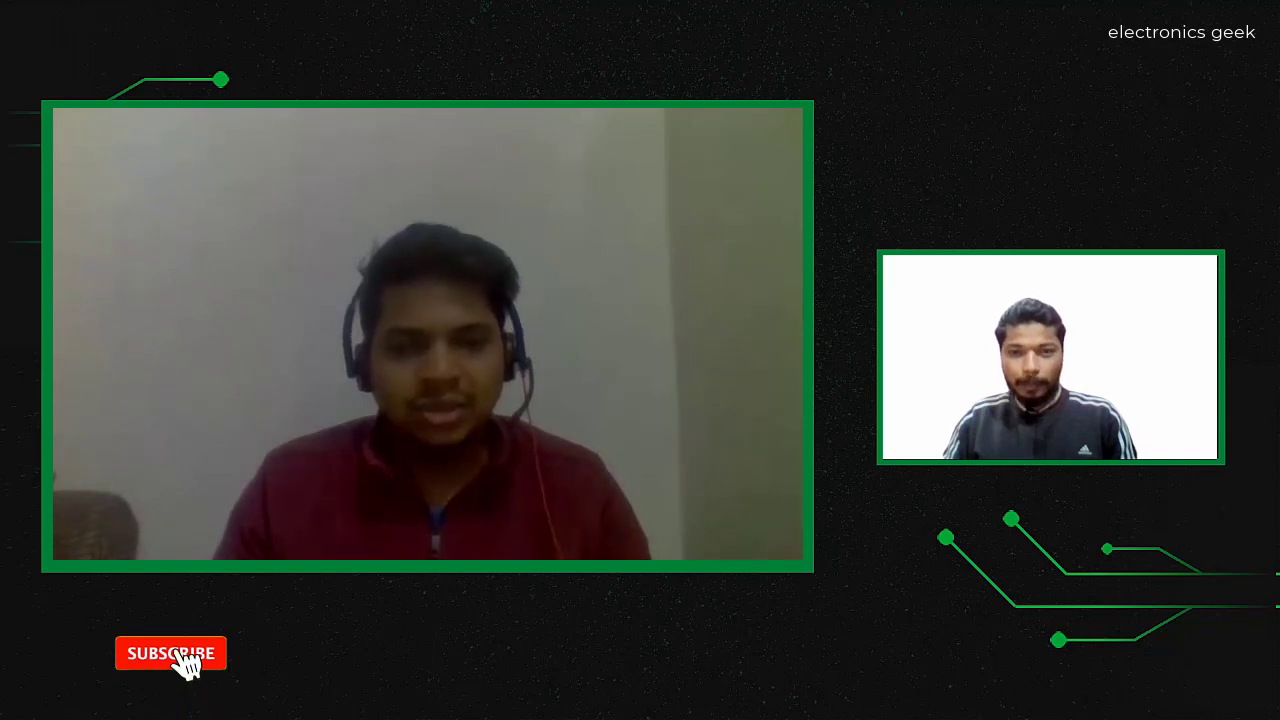
click(172, 652)
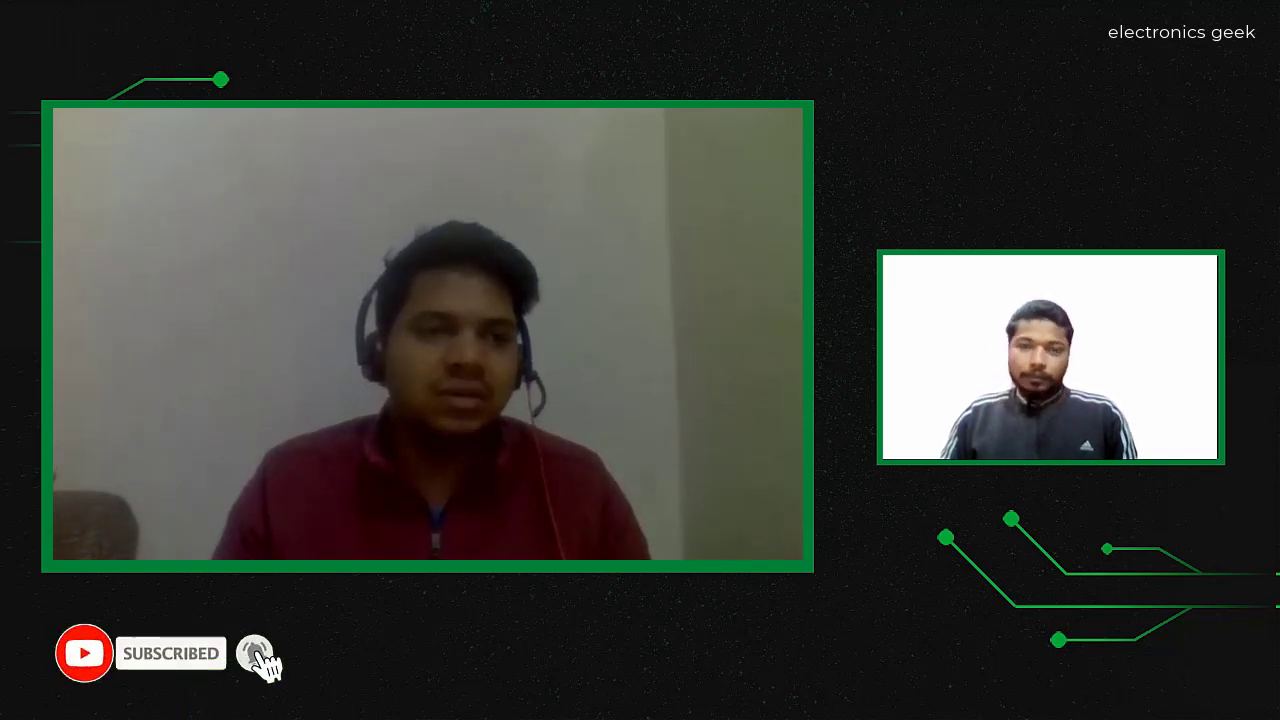